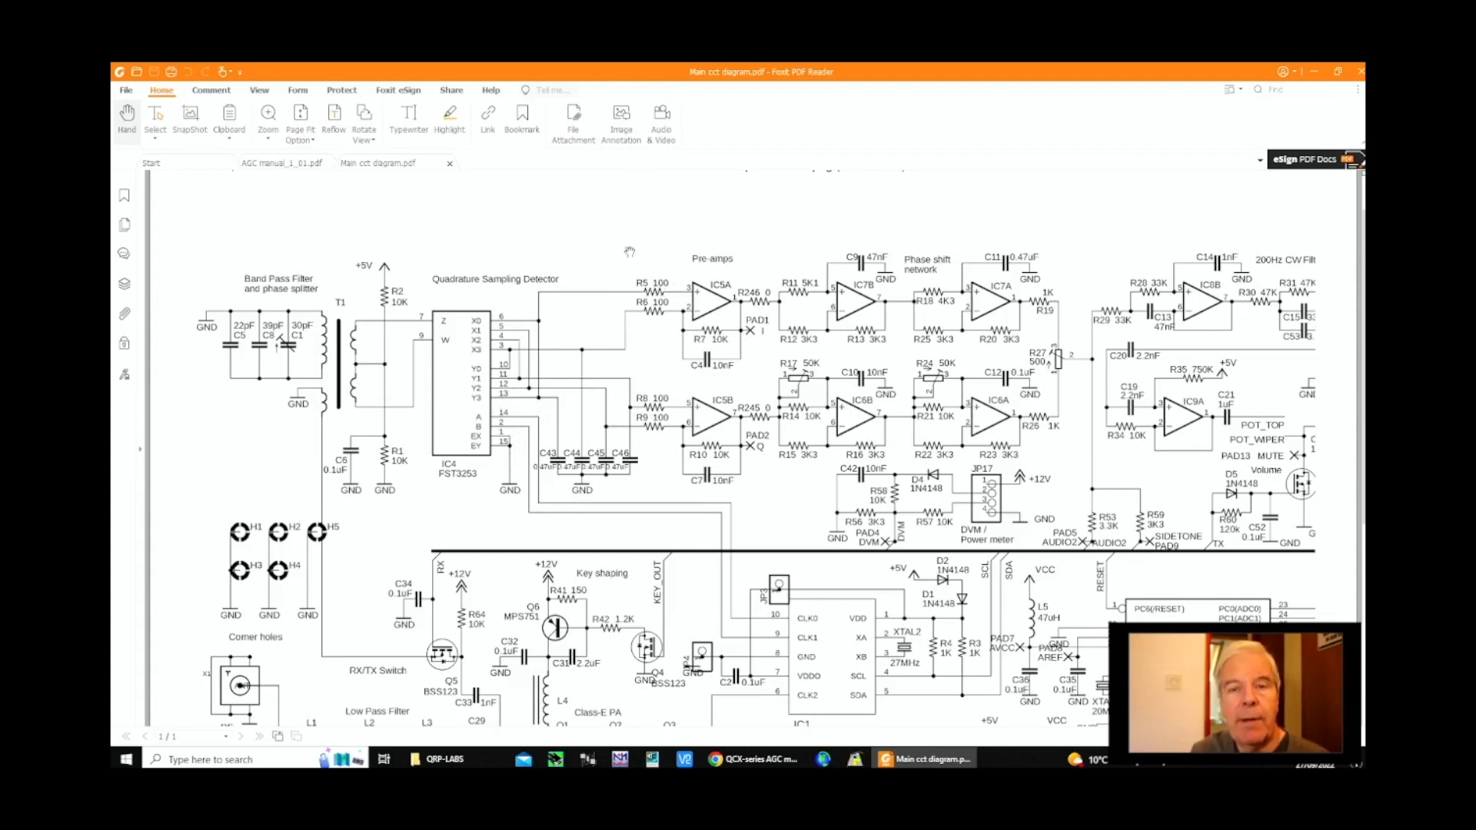
{"action": "mouse_move", "coordinate": [688, 278]}
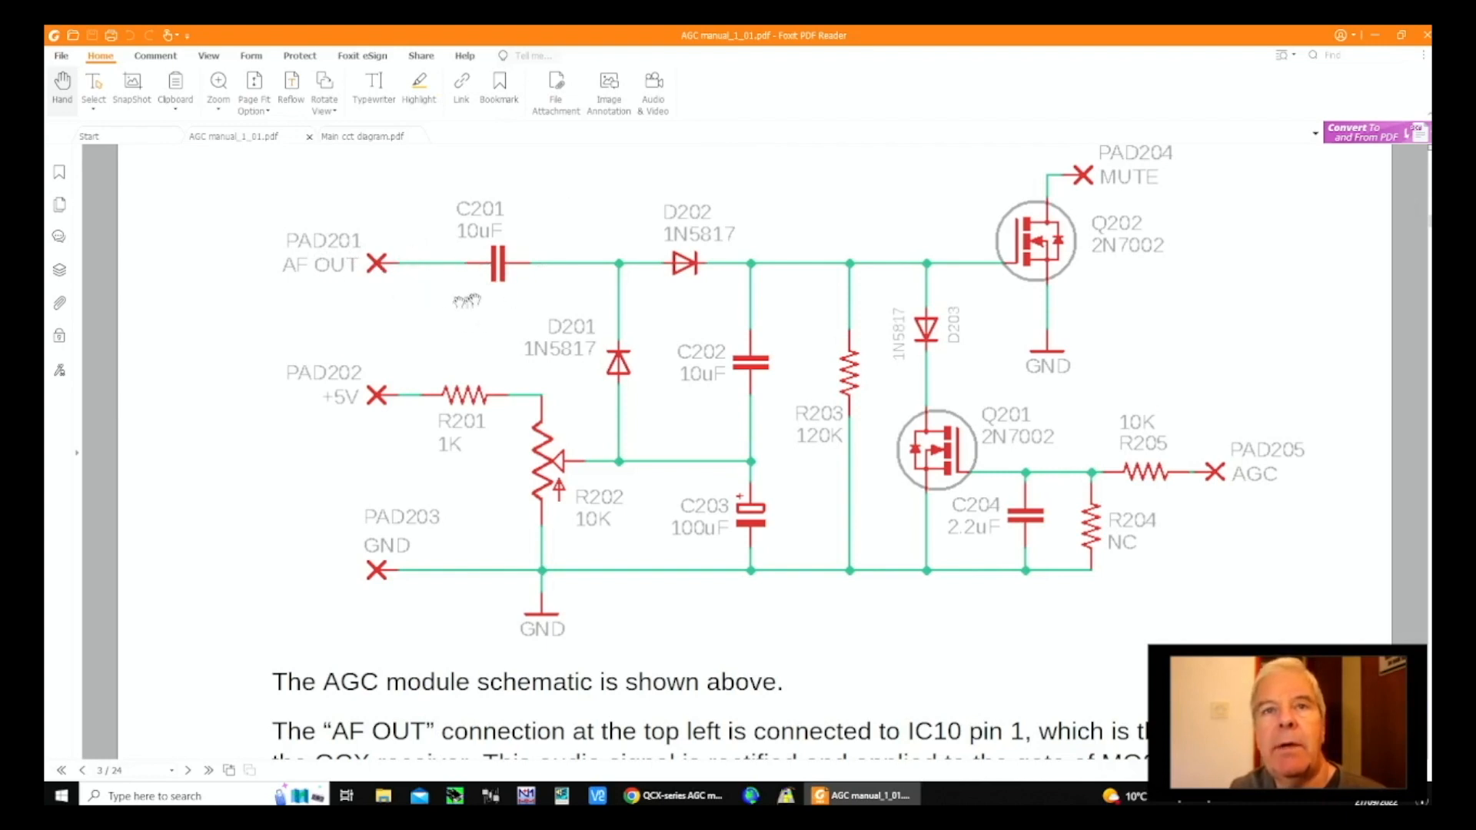
{"action": "mouse_move", "coordinate": [731, 384]}
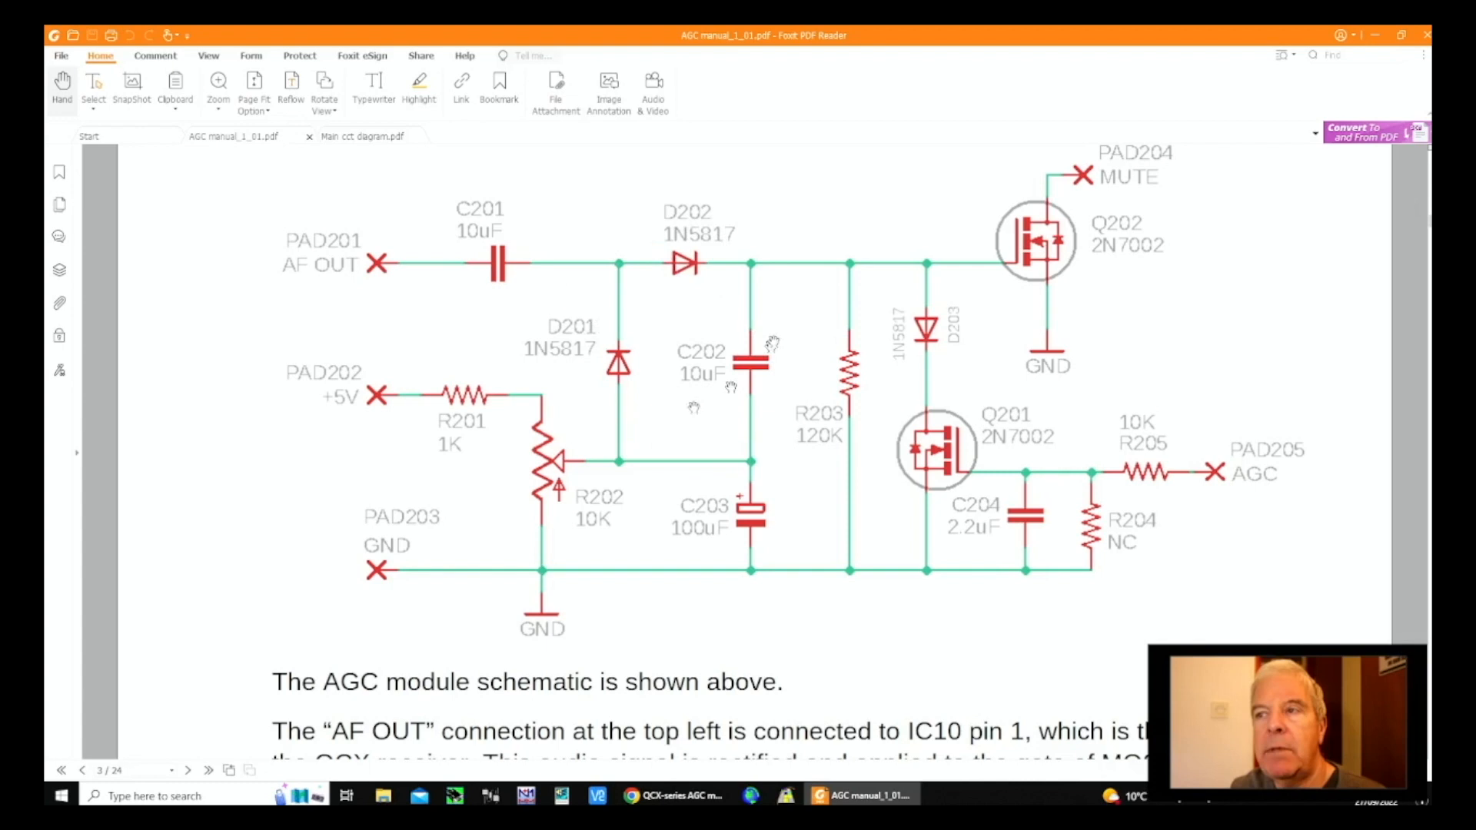
{"action": "mouse_move", "coordinate": [516, 625]}
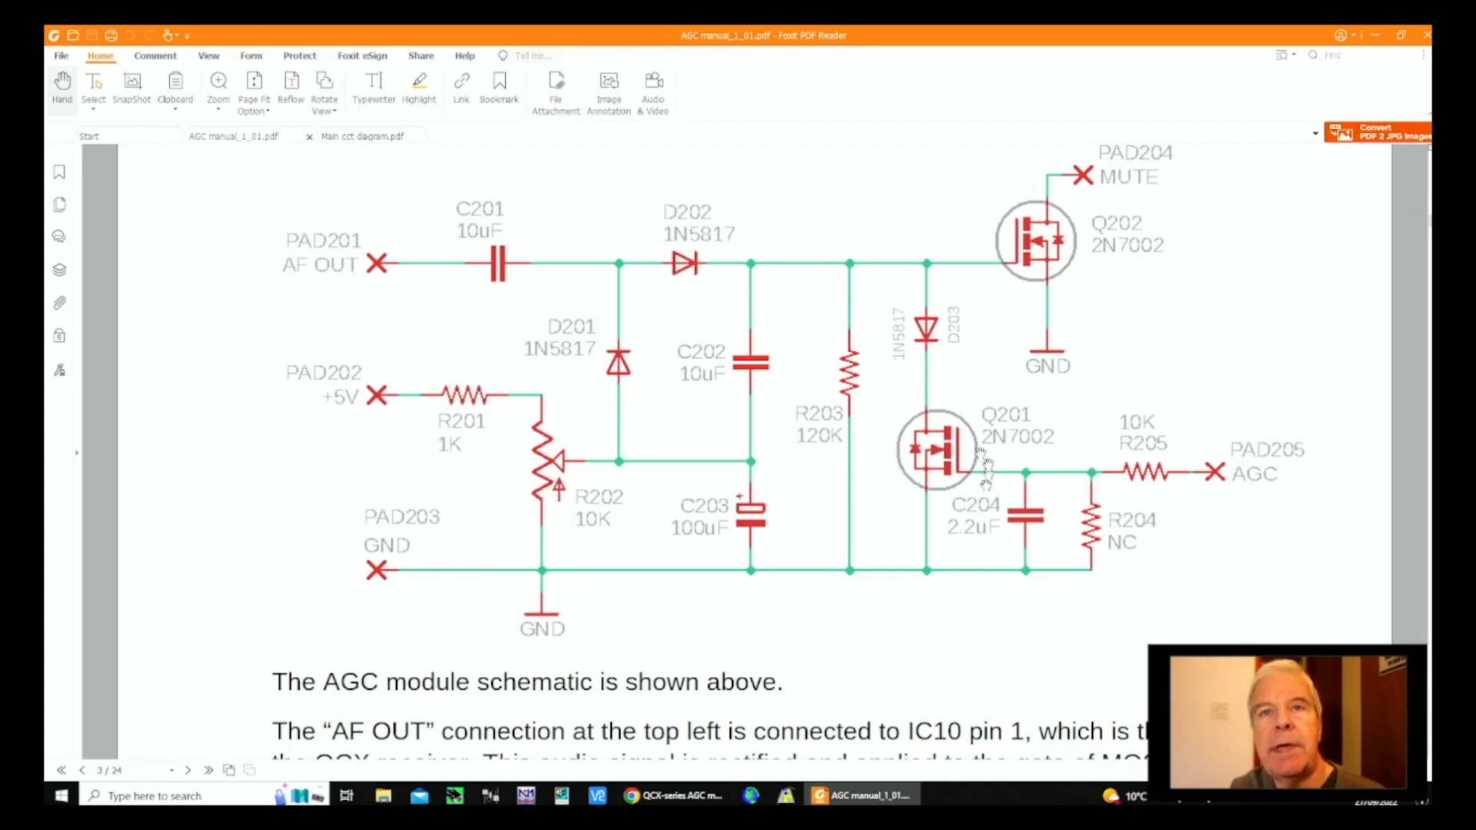
{"action": "mouse_move", "coordinate": [968, 395]}
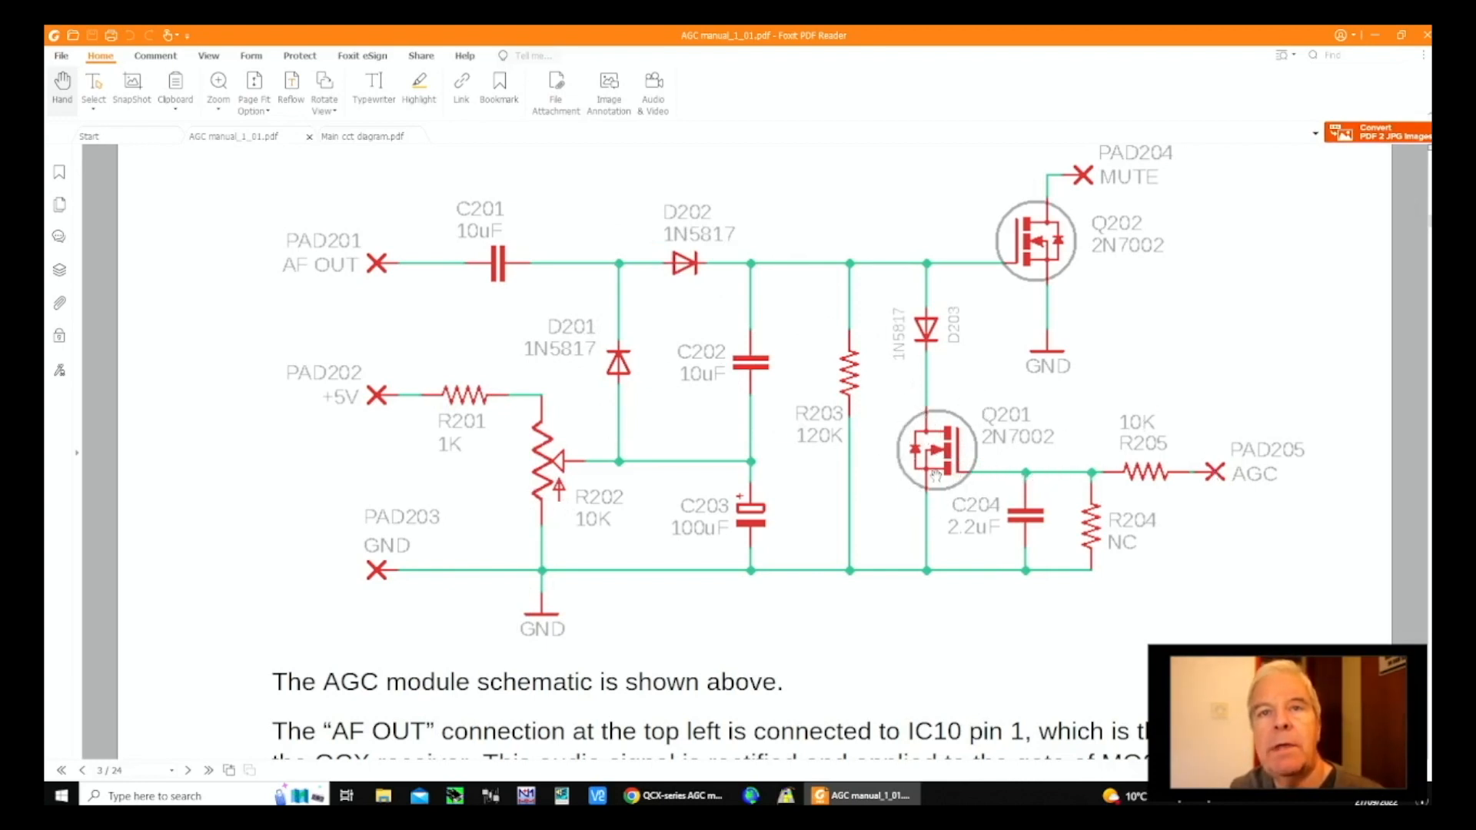
{"action": "mouse_move", "coordinate": [1196, 483]}
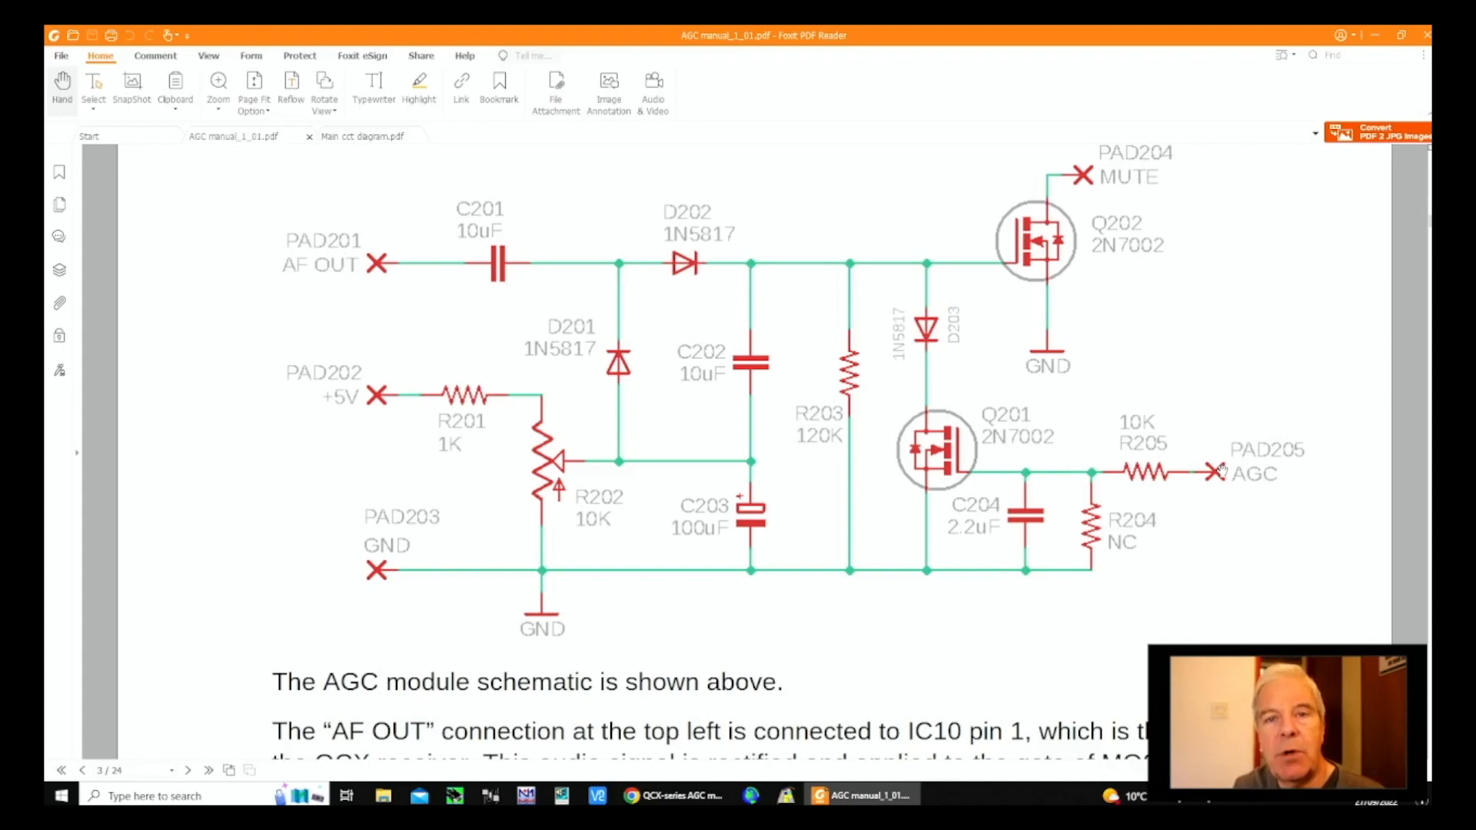
{"action": "mouse_move", "coordinate": [1196, 446]}
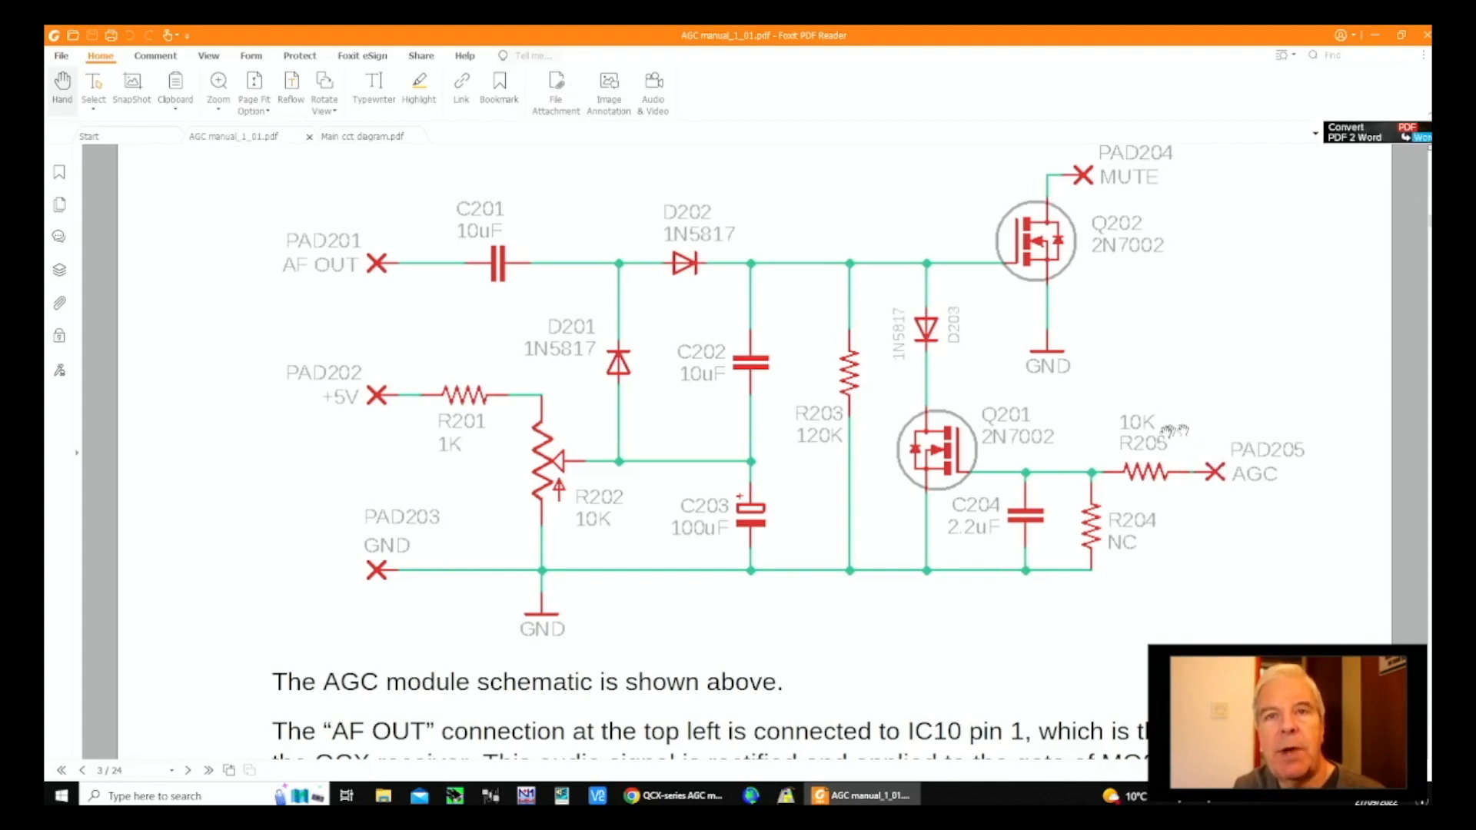
{"action": "mouse_move", "coordinate": [1028, 366]}
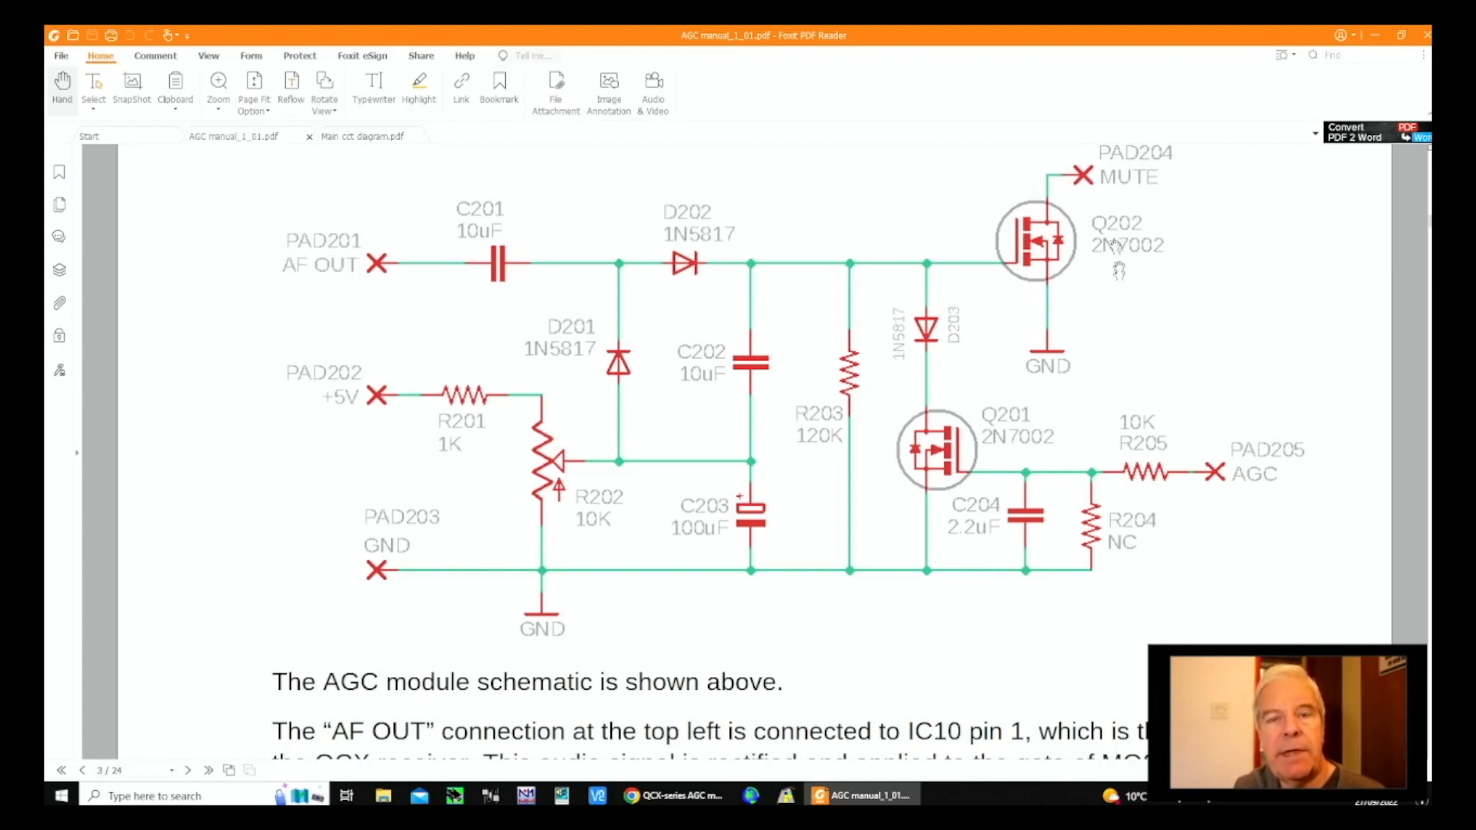
{"action": "mouse_move", "coordinate": [1060, 237]}
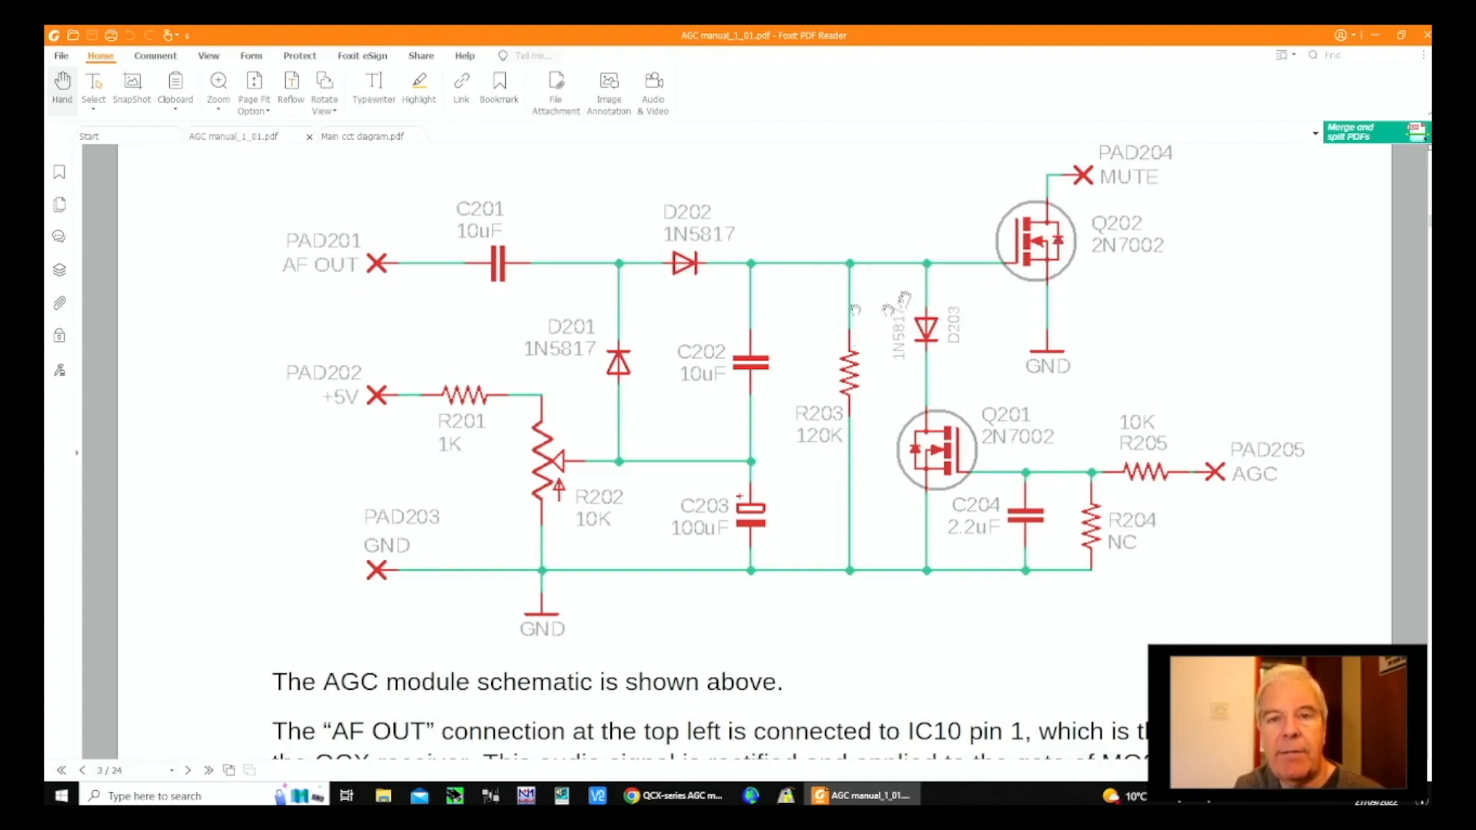
{"action": "scroll", "scroll_direction": "down", "scroll_amount": 3}
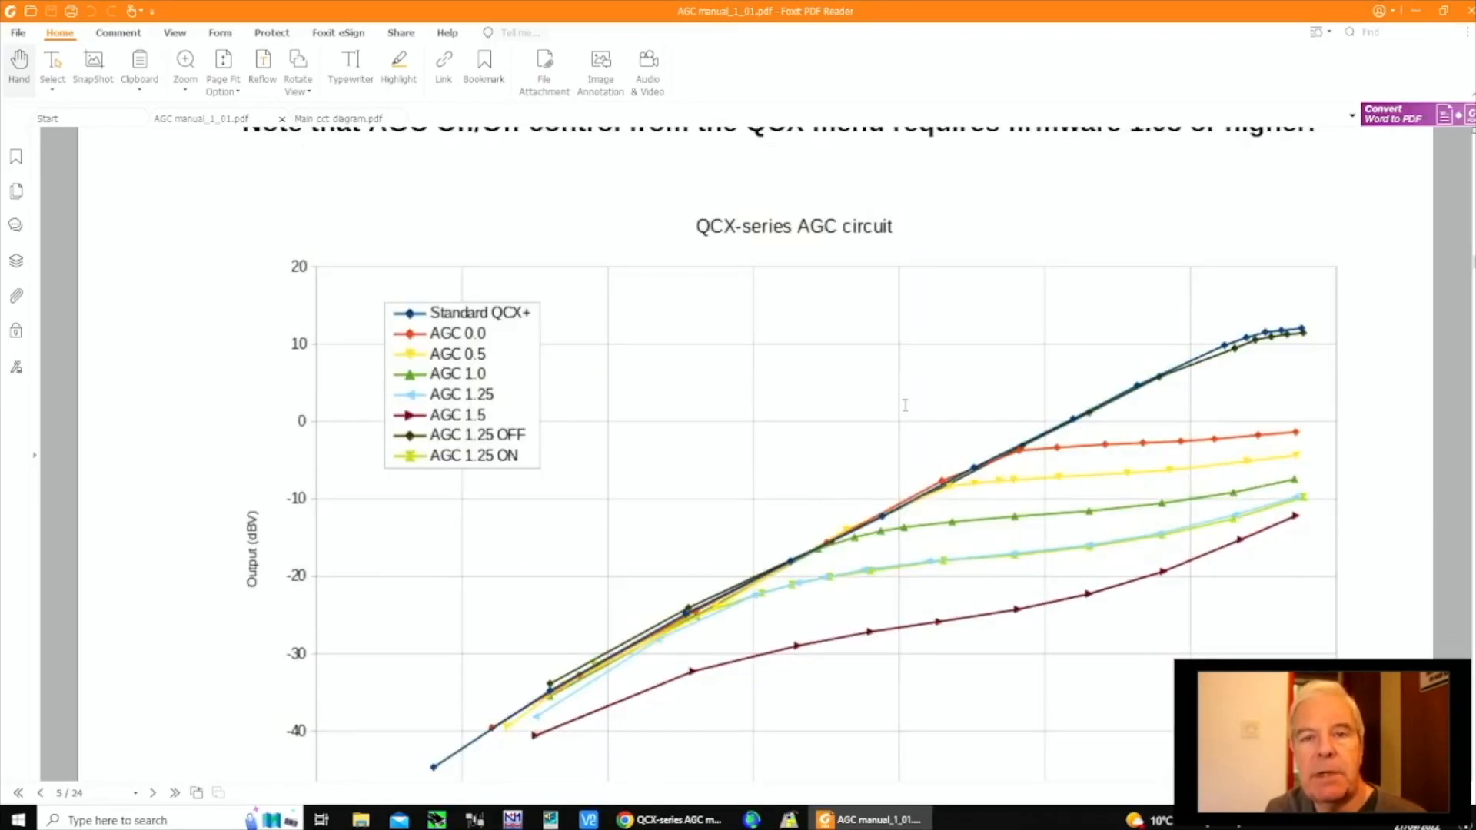
{"action": "mouse_move", "coordinate": [913, 403]}
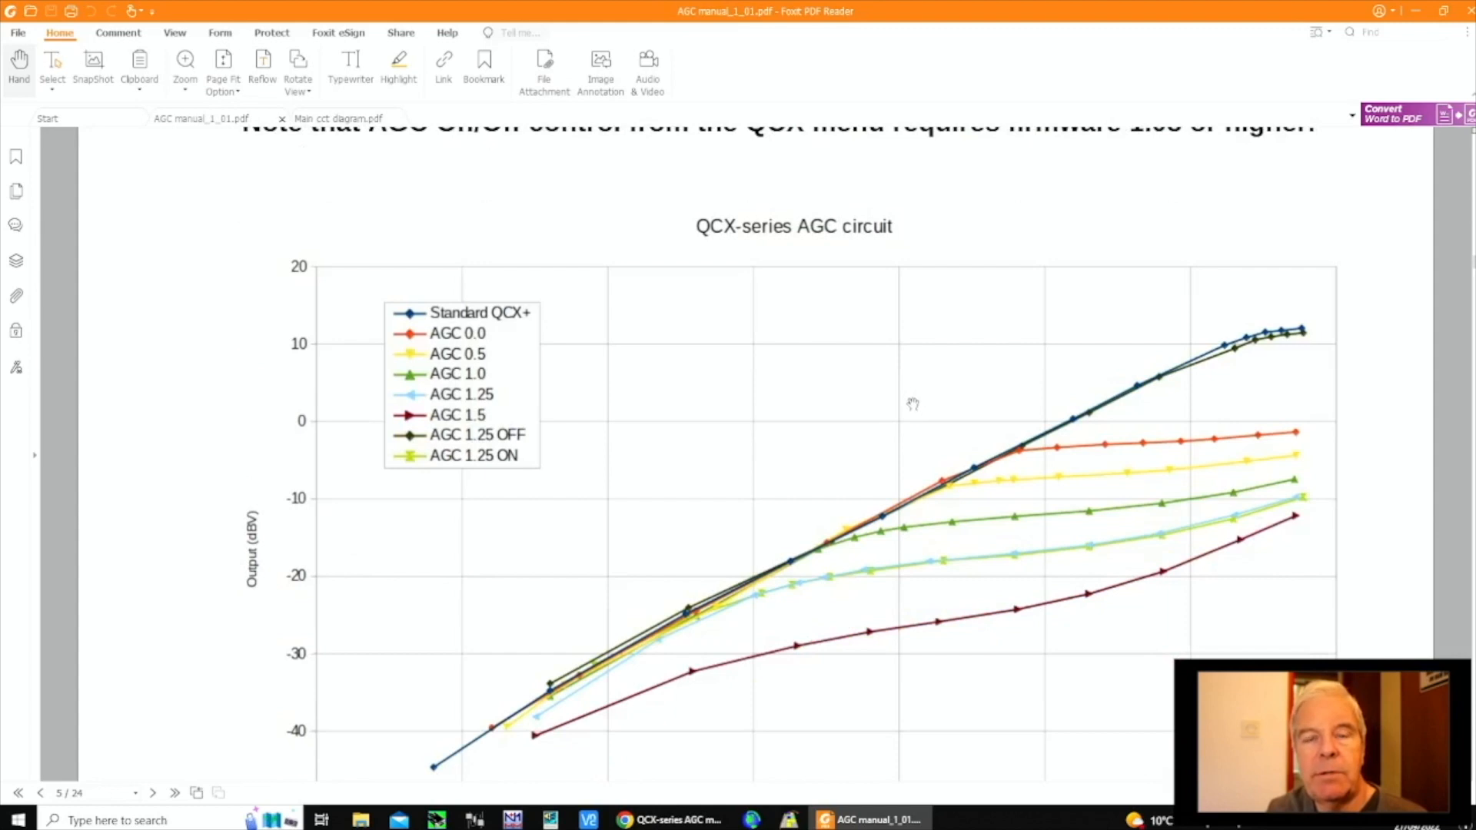
{"action": "mouse_move", "coordinate": [895, 396]}
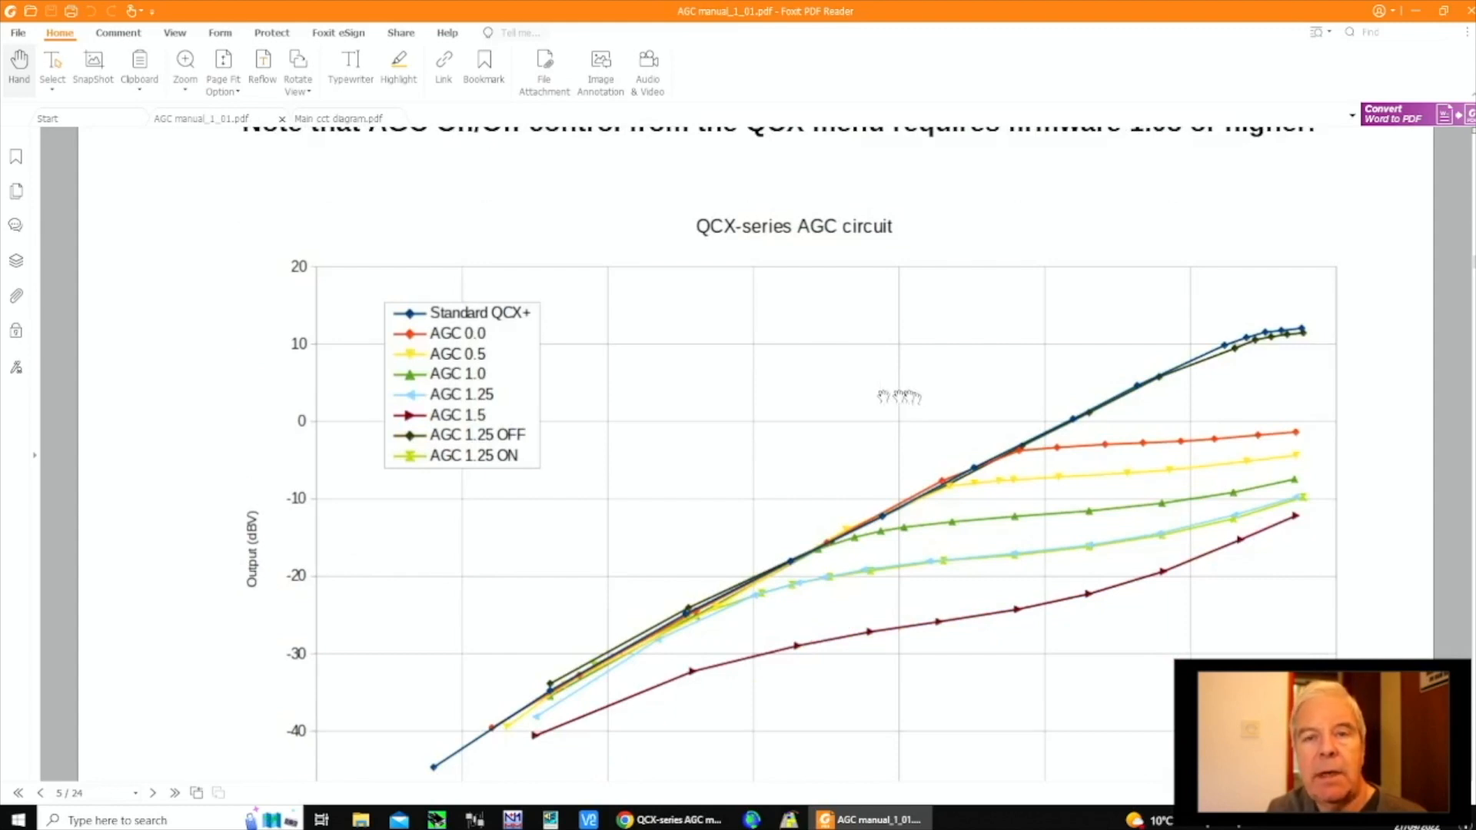
{"action": "mouse_move", "coordinate": [762, 483]}
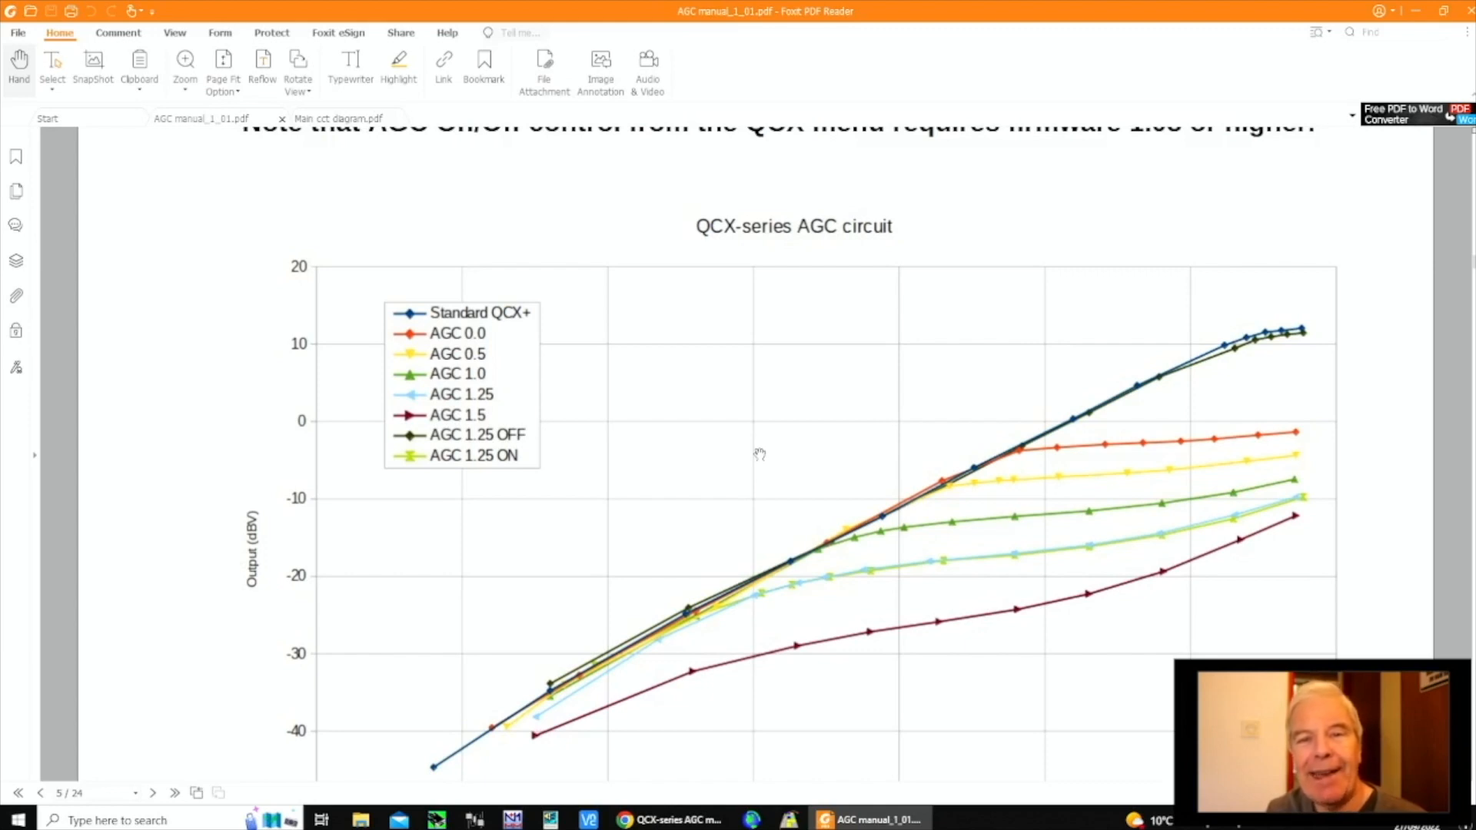
{"action": "scroll", "scroll_direction": "down", "scroll_amount": 3}
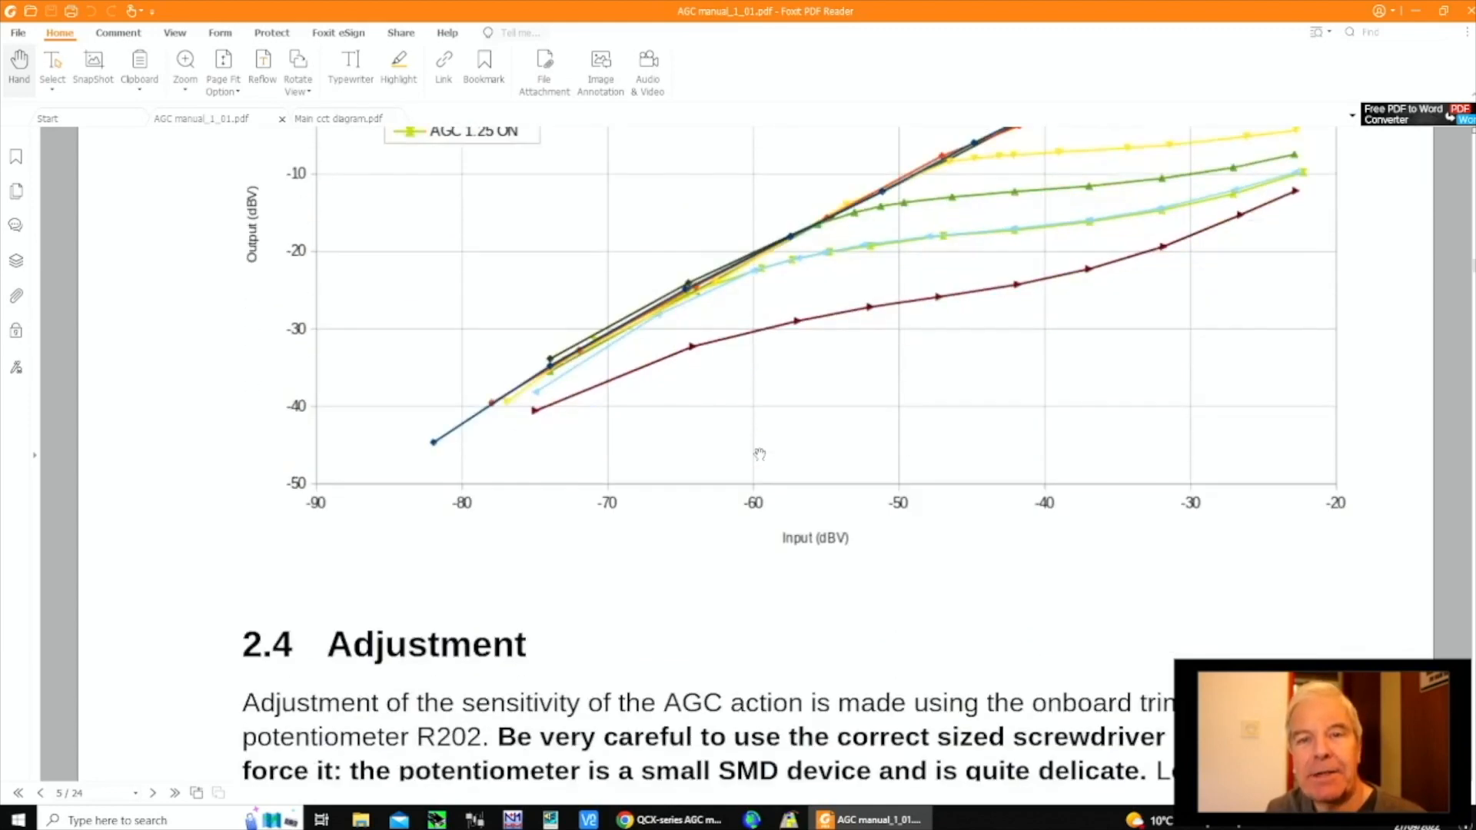
{"action": "scroll", "scroll_direction": "down", "scroll_amount": 3}
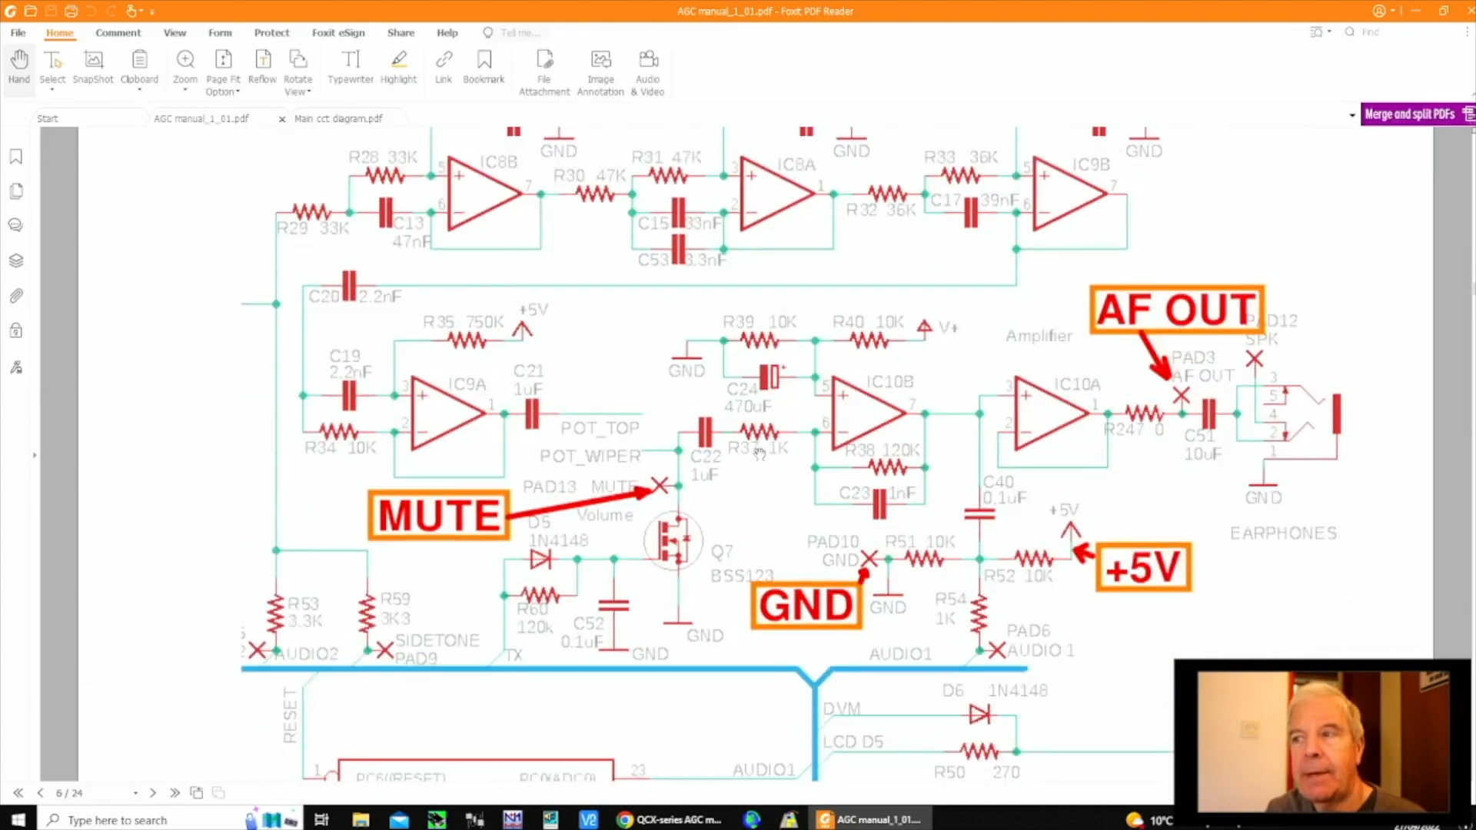
{"action": "mouse_move", "coordinate": [597, 484]}
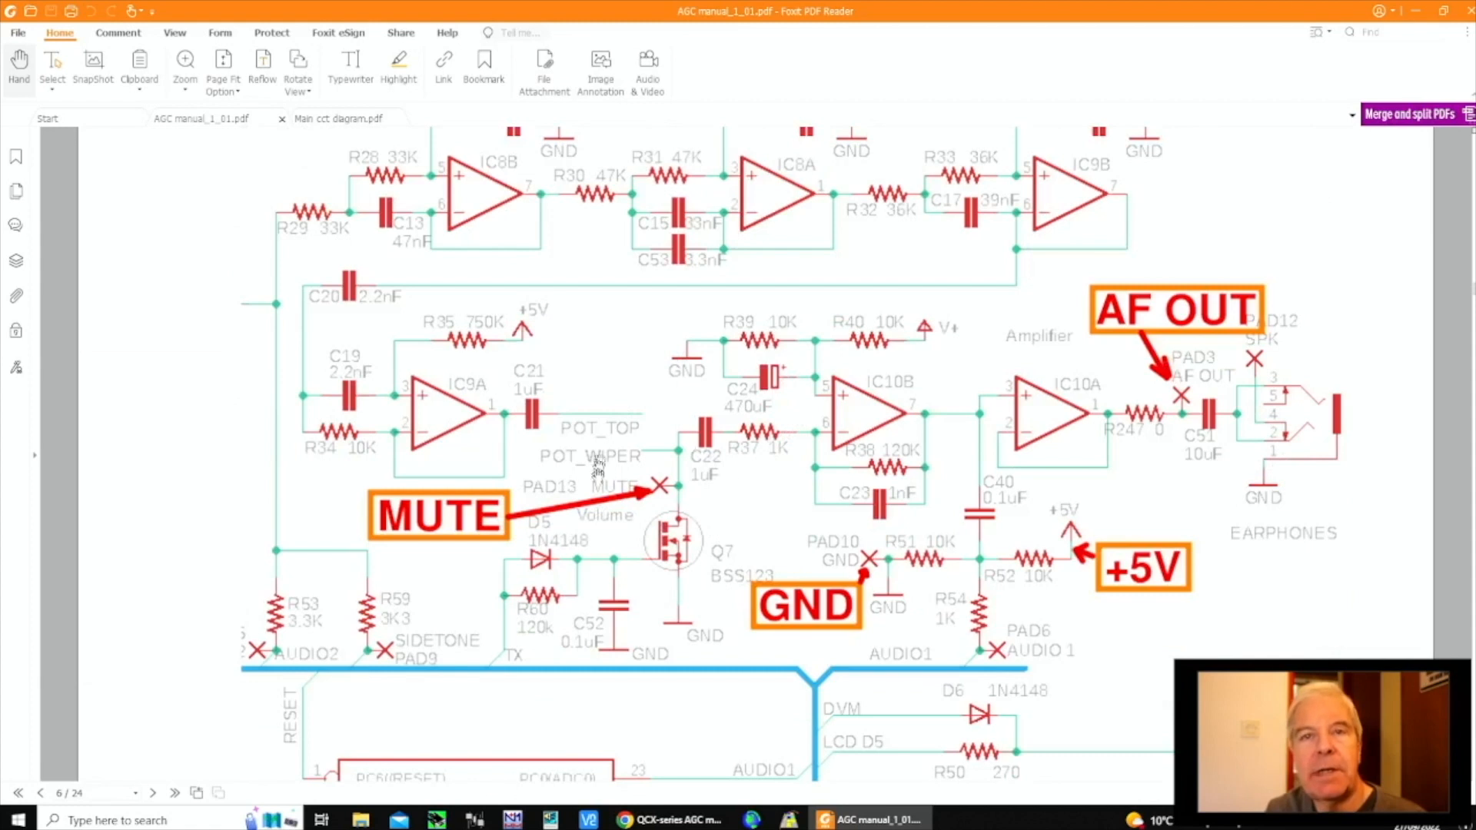
{"action": "mouse_move", "coordinate": [694, 458]}
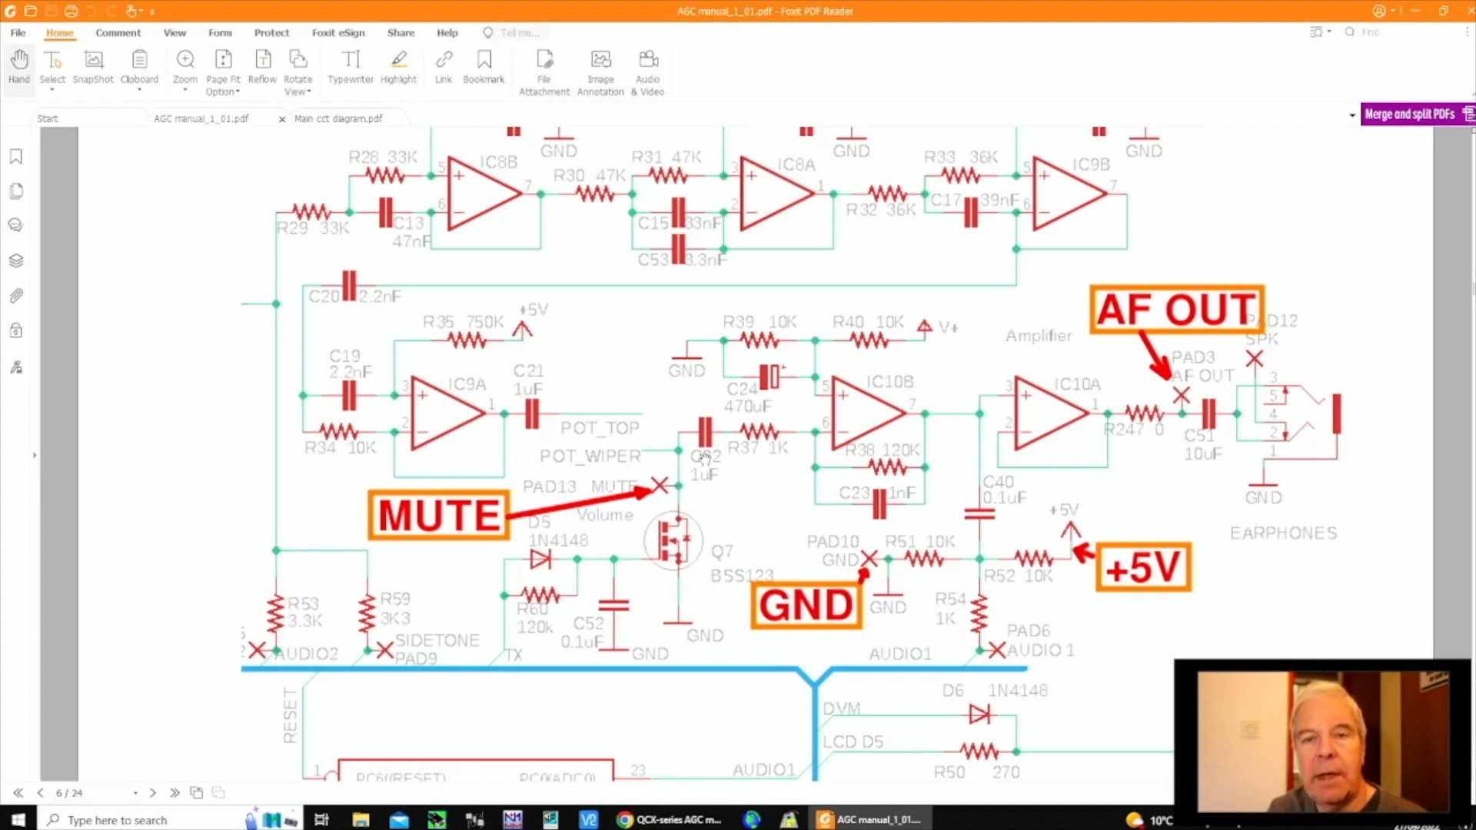
{"action": "mouse_move", "coordinate": [728, 465]}
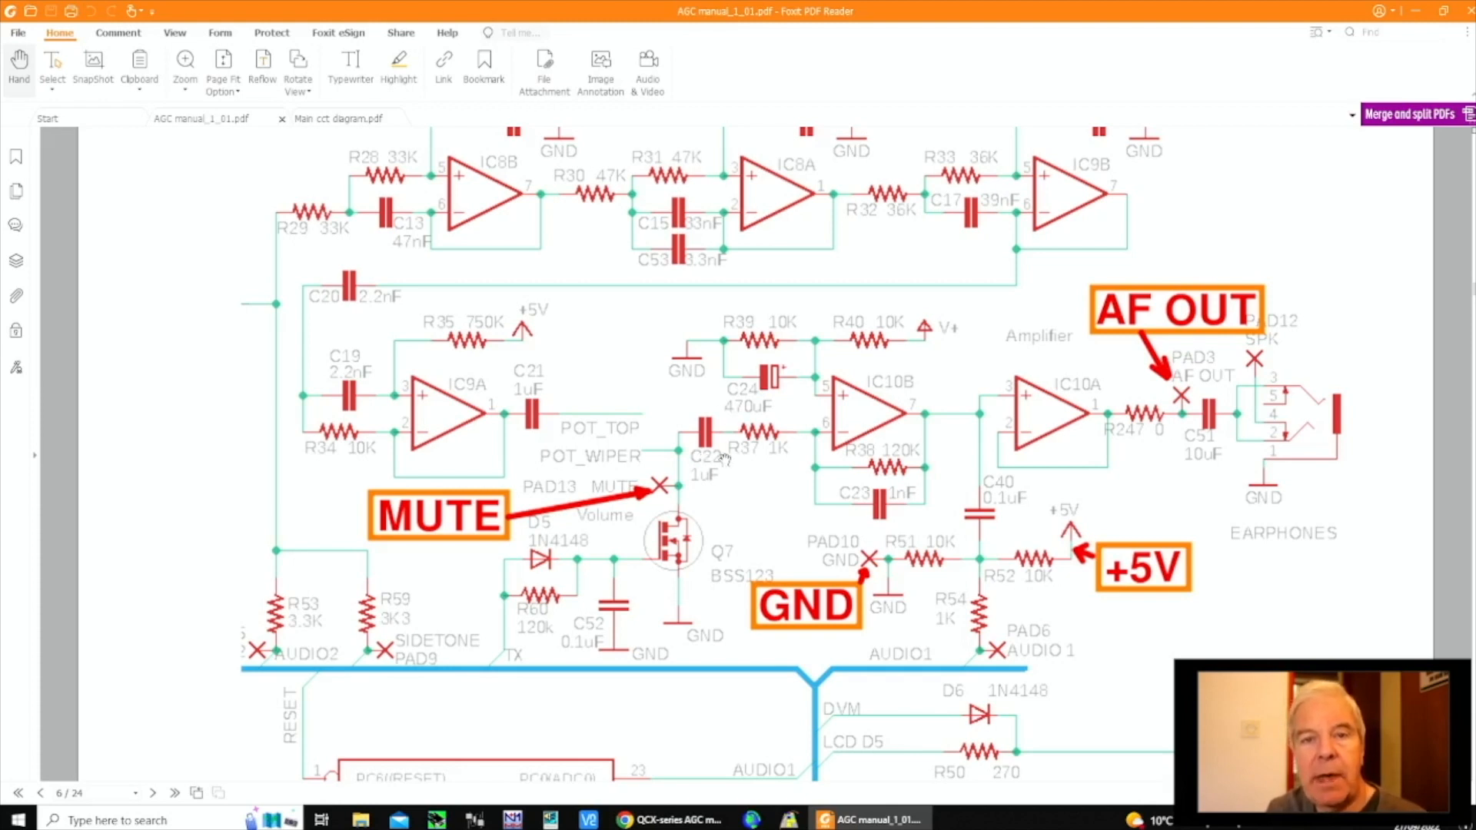
{"action": "scroll", "scroll_direction": "down", "scroll_amount": 3}
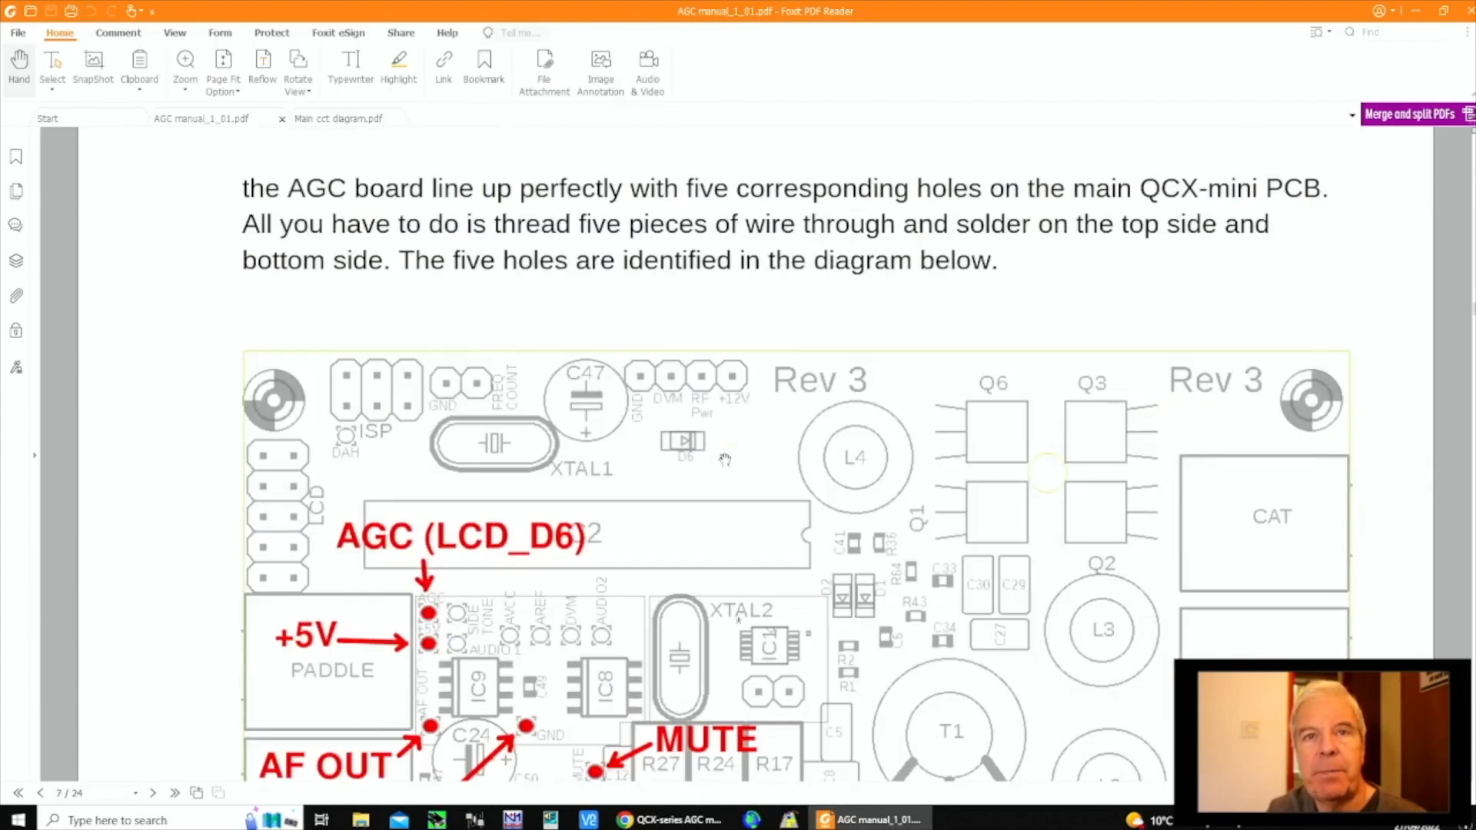
{"action": "scroll", "scroll_direction": "down", "scroll_amount": 3}
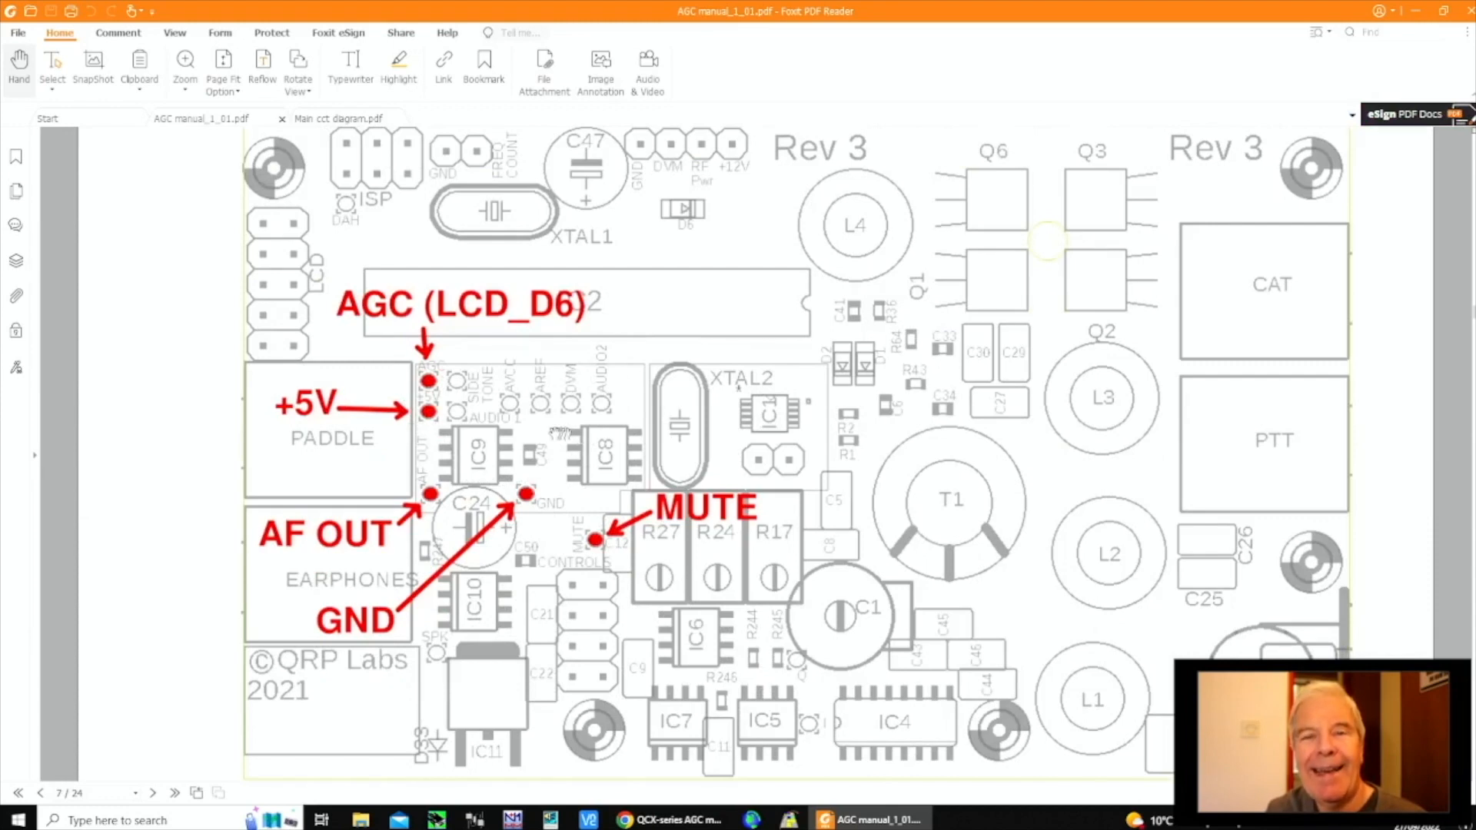
{"action": "scroll", "scroll_direction": "down", "scroll_amount": 3}
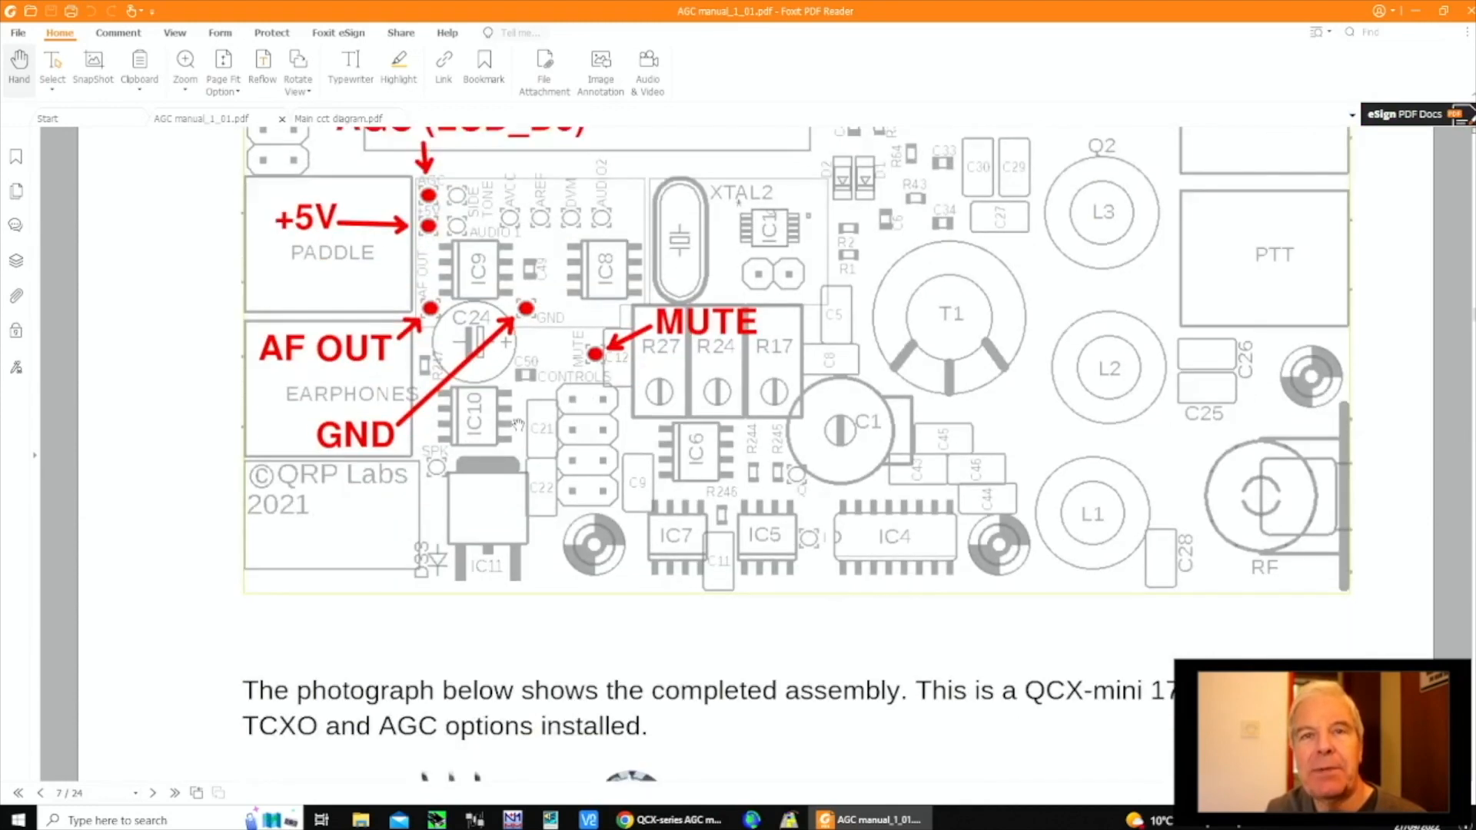
{"action": "scroll", "scroll_direction": "down", "scroll_amount": 3}
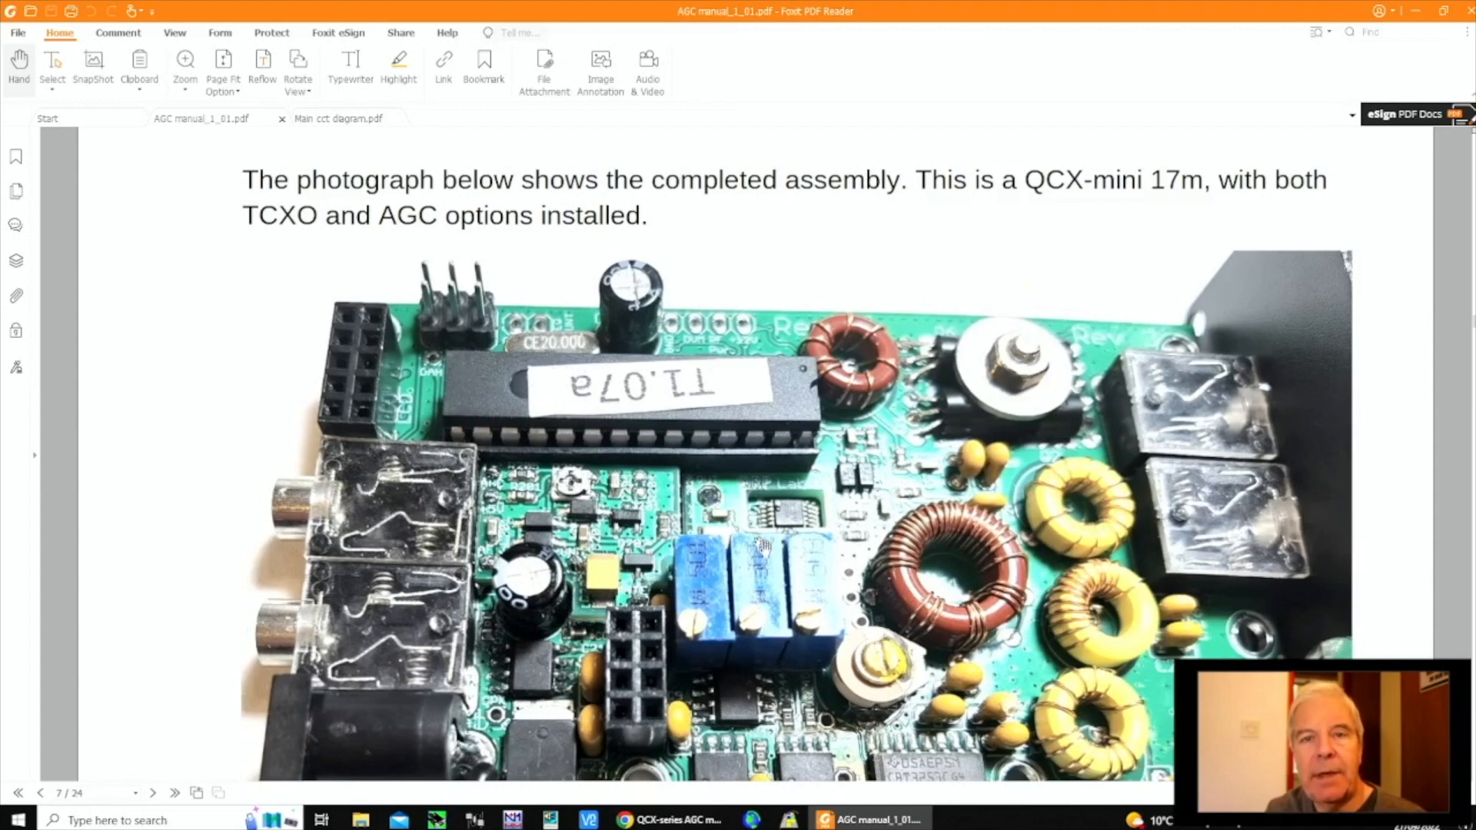
{"action": "scroll", "scroll_direction": "down", "scroll_amount": 3}
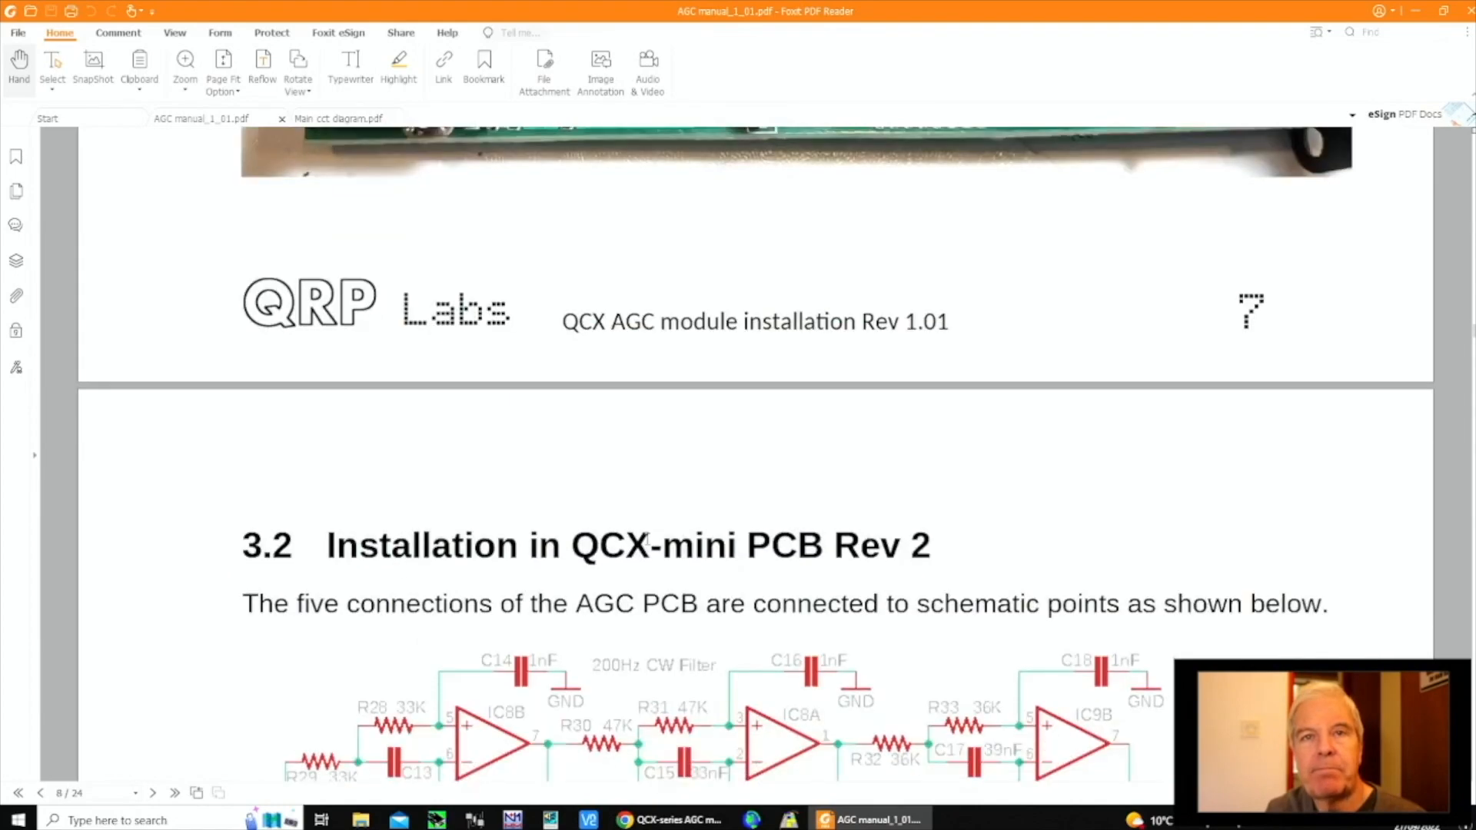